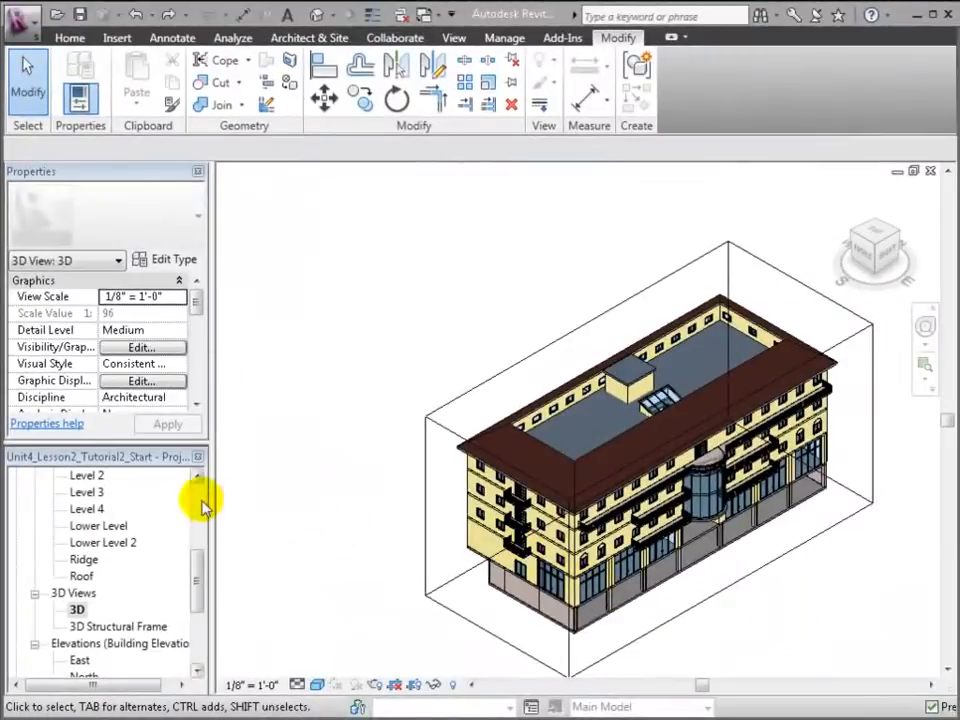
- Set the 3D view to the Front face of the ViewCube
click(485, 555)
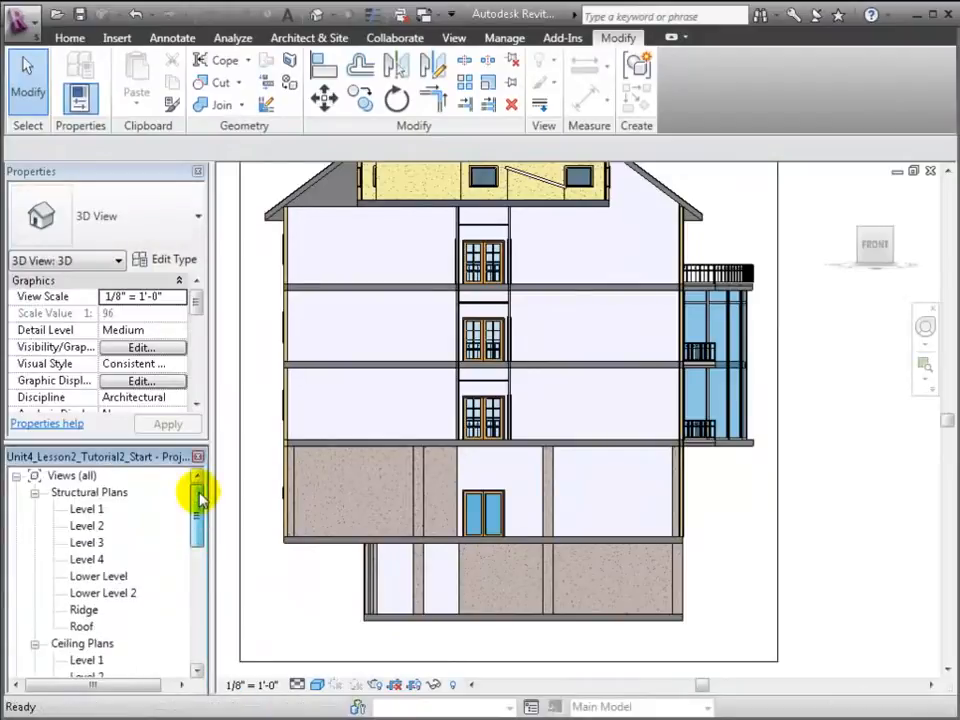
- Open the Level 1 plan, inspect grid line B, then open 3D Structural Frame
double_click(86, 509)
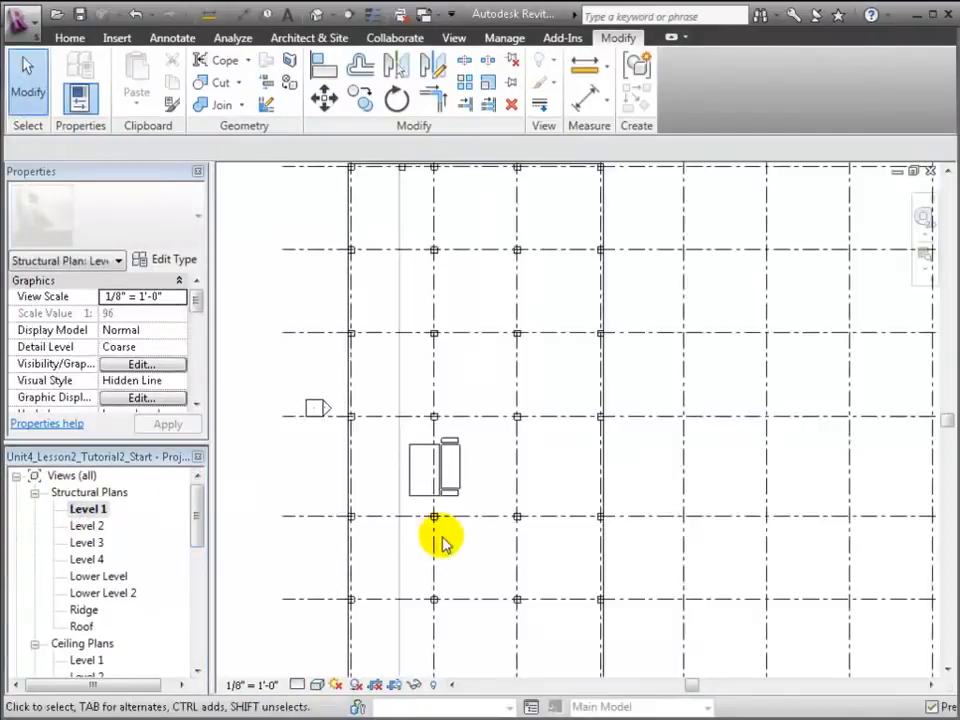
click(434, 516)
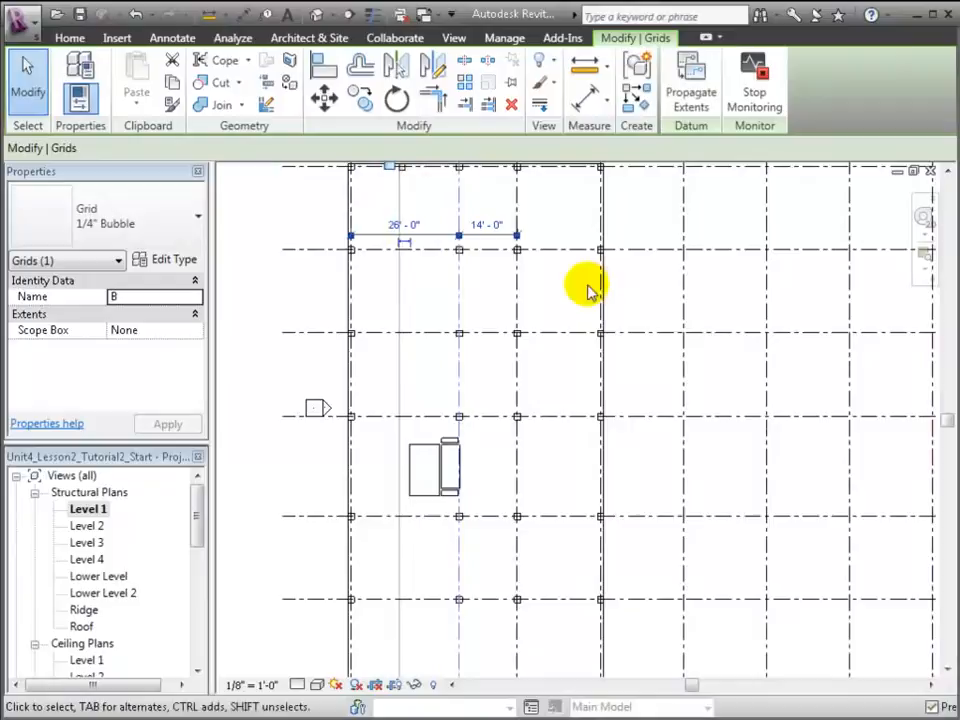
click(517, 200)
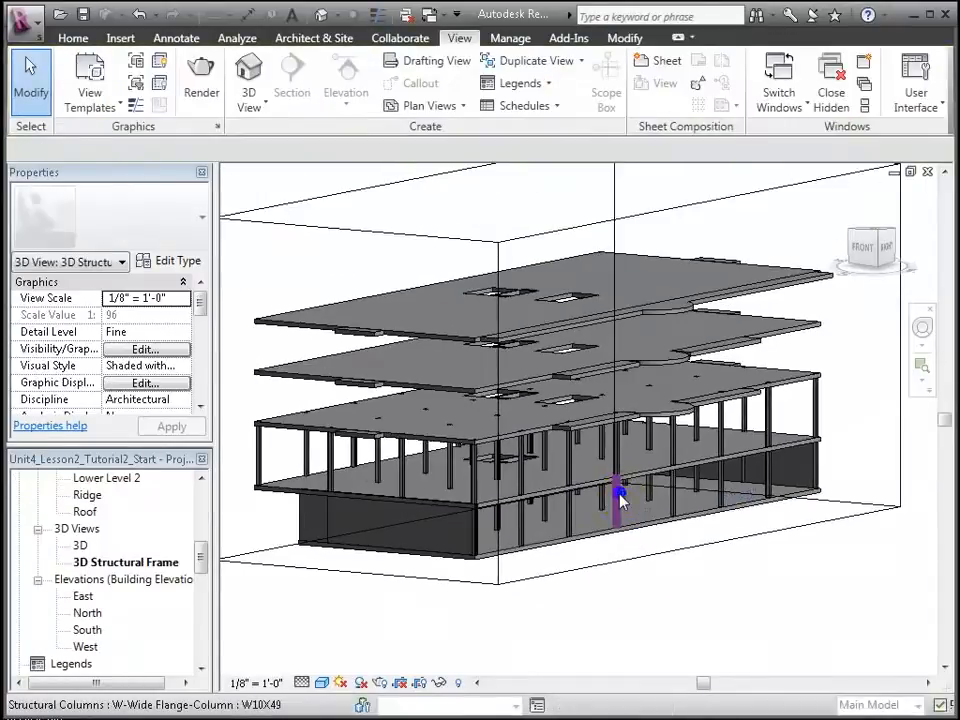
- Select all visible W10X49 columns and load Structural > Columns > Concrete > Concrete-Square-Column
right_click(618, 495)
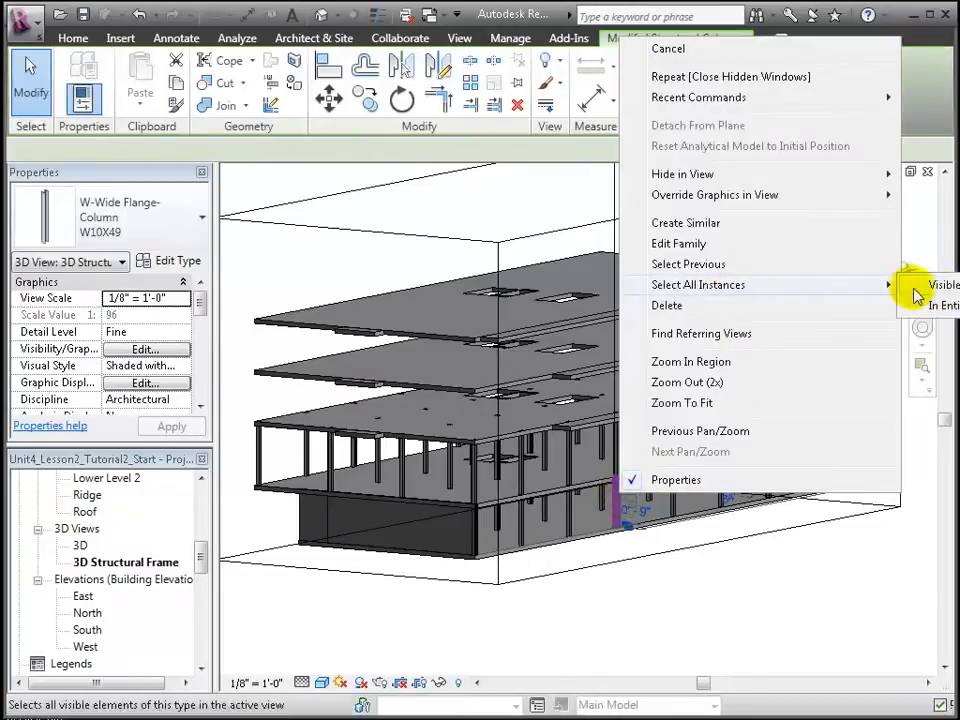
click(698, 284)
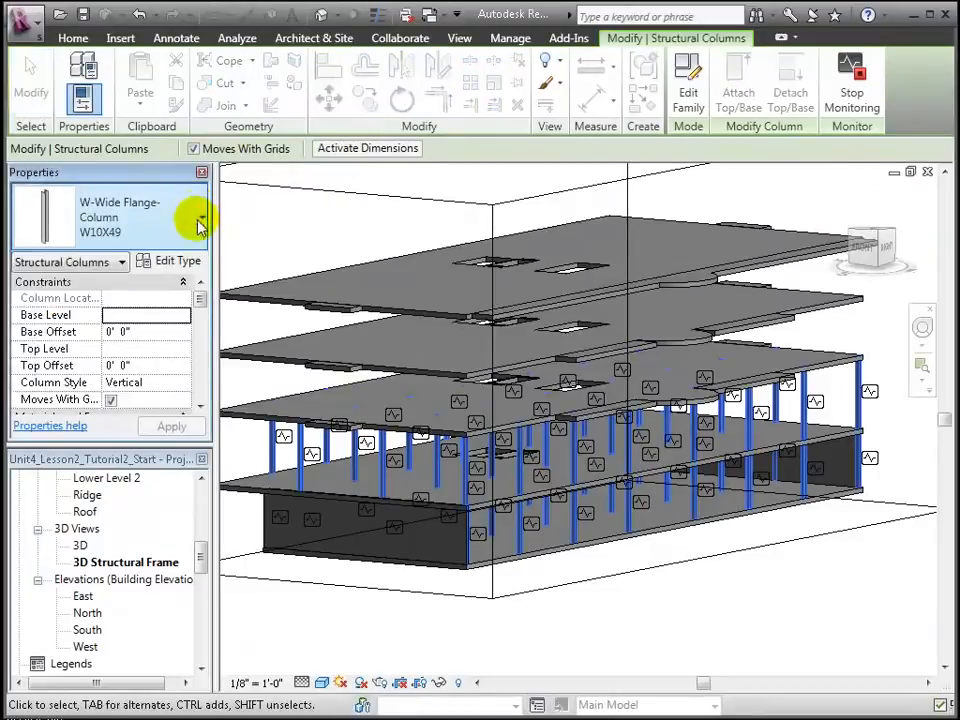
click(176, 261)
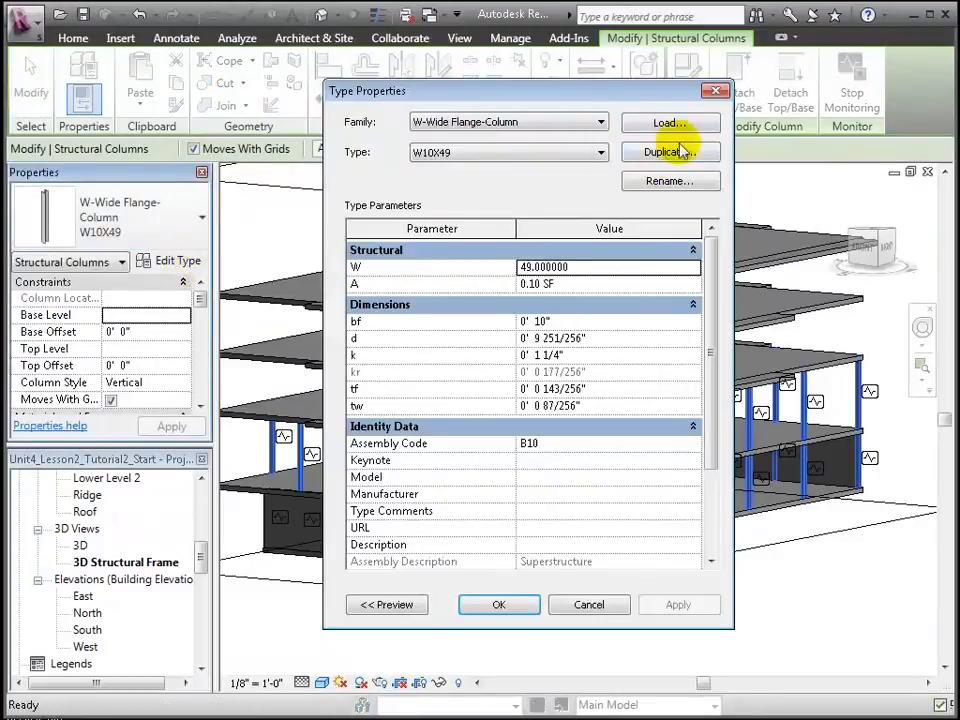
click(669, 122)
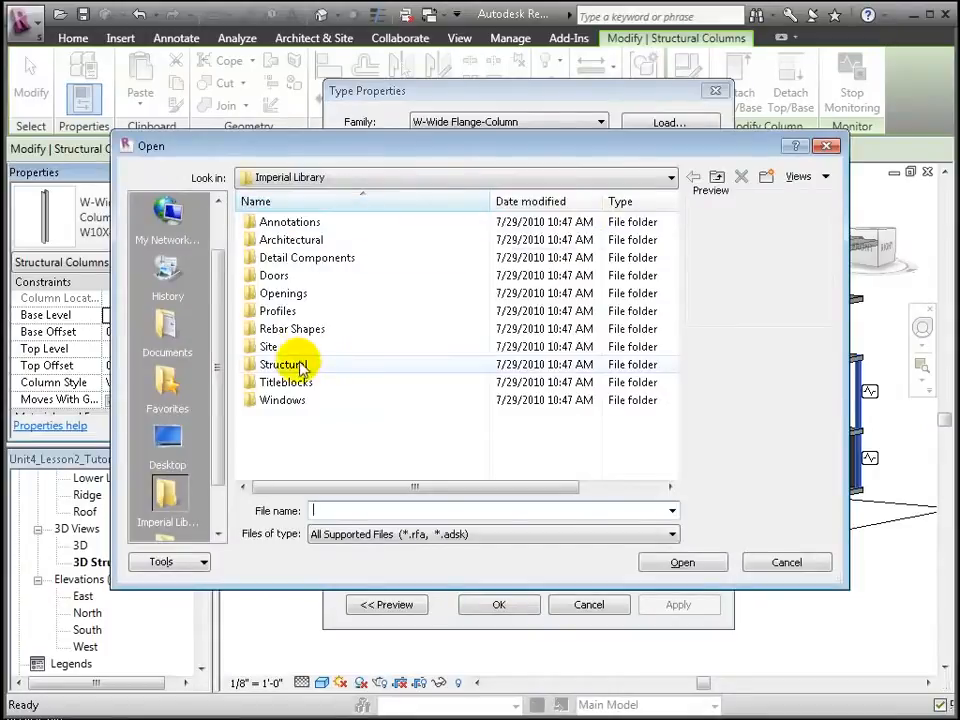
double_click(289, 364)
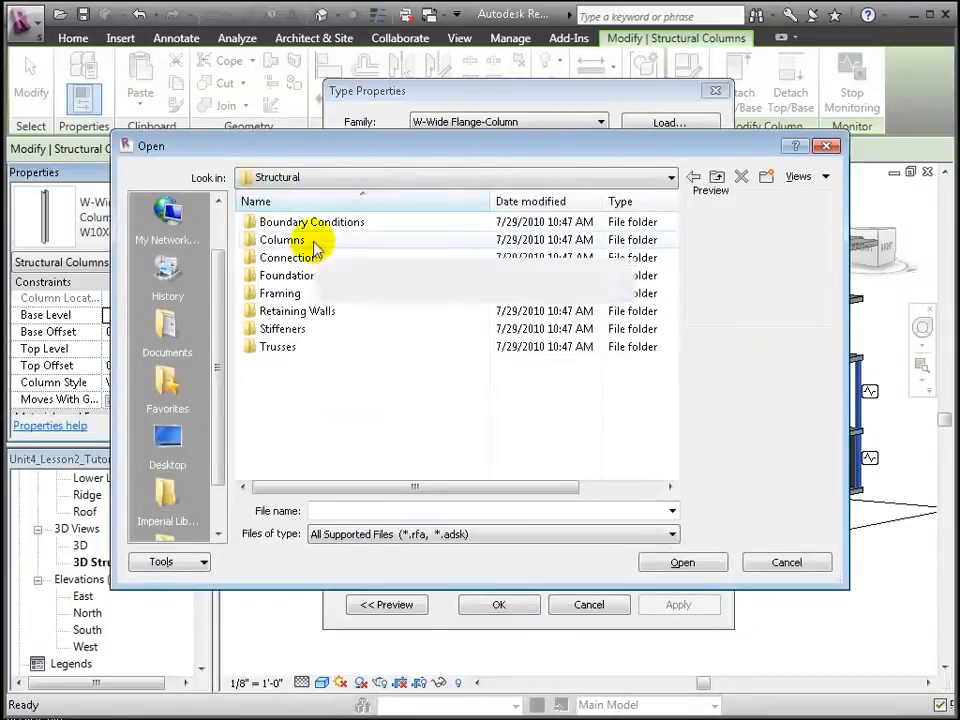
double_click(282, 239)
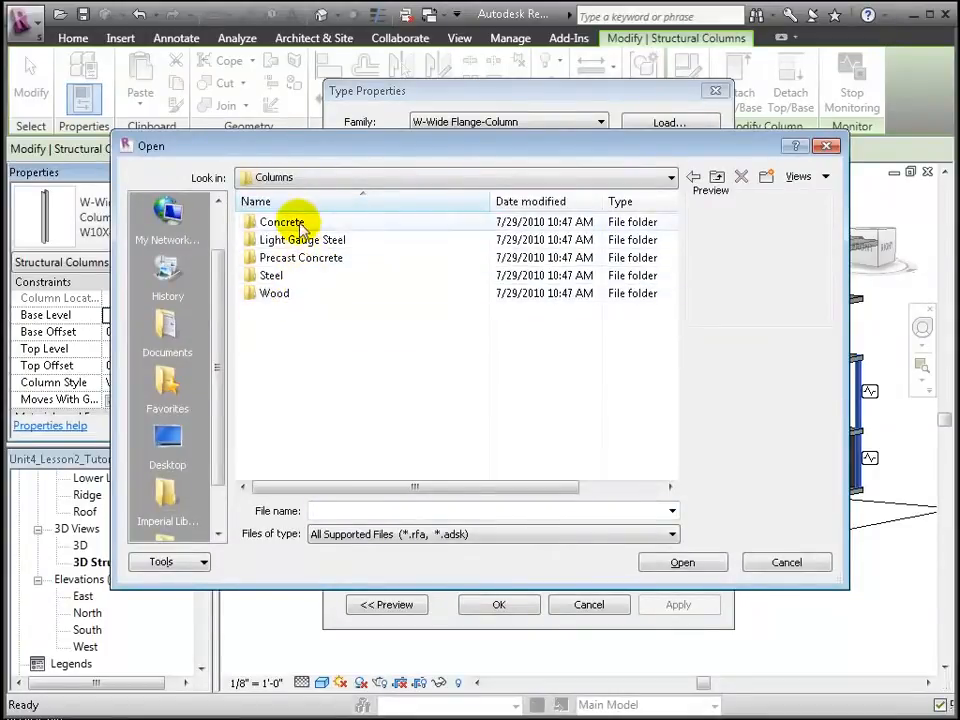
double_click(282, 221)
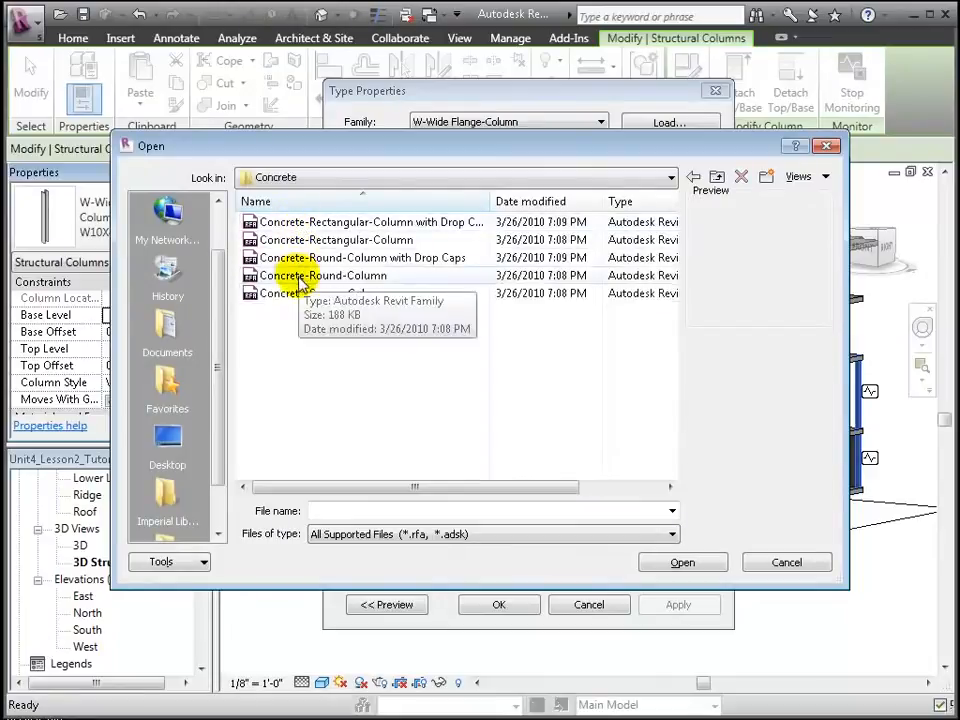
click(322, 292)
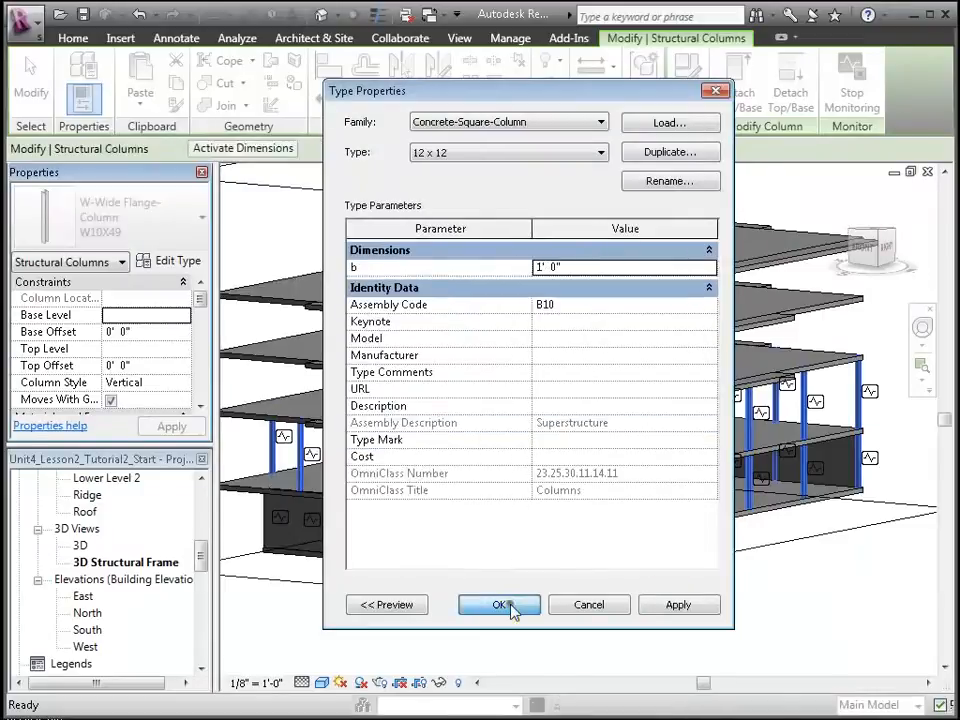
- Switch the selected columns to Concrete-Square-Column 18 x 18 and turn on the section box
click(499, 604)
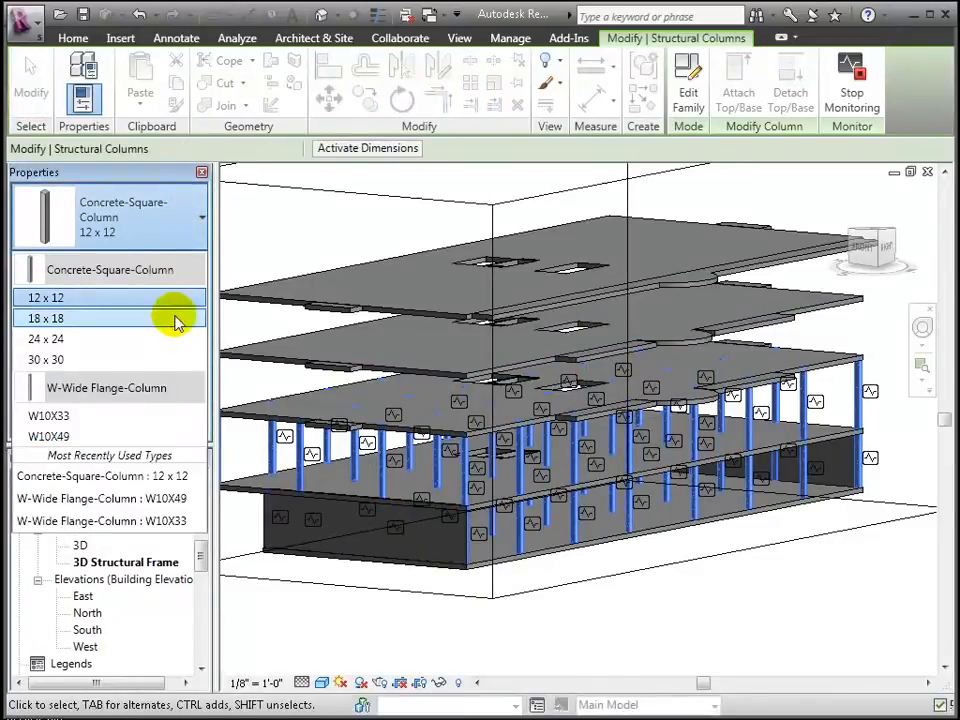
click(45, 318)
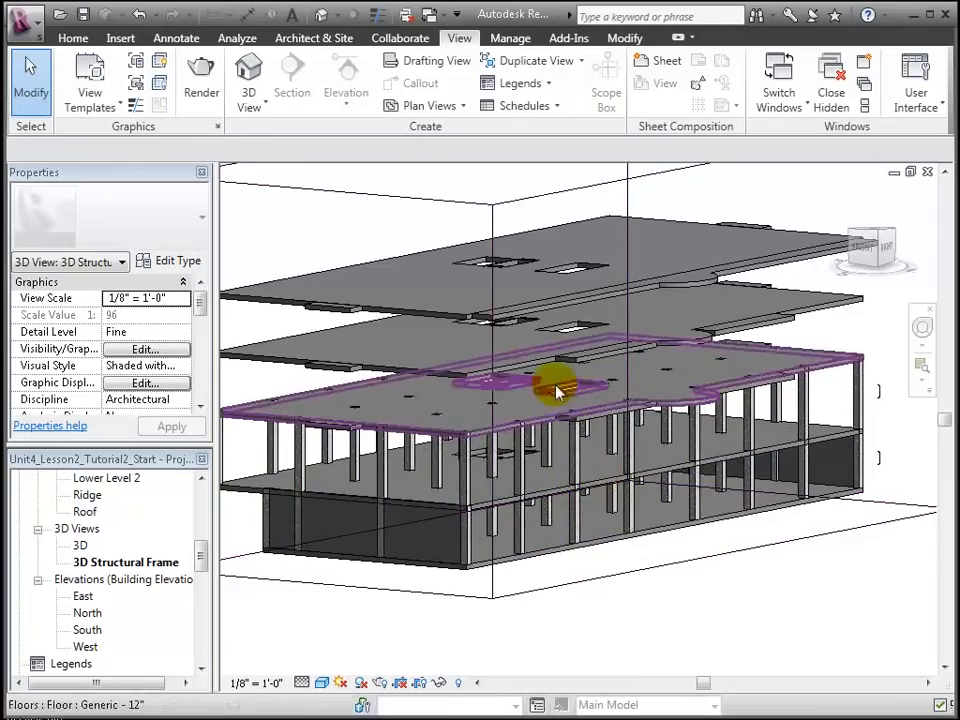
click(555, 385)
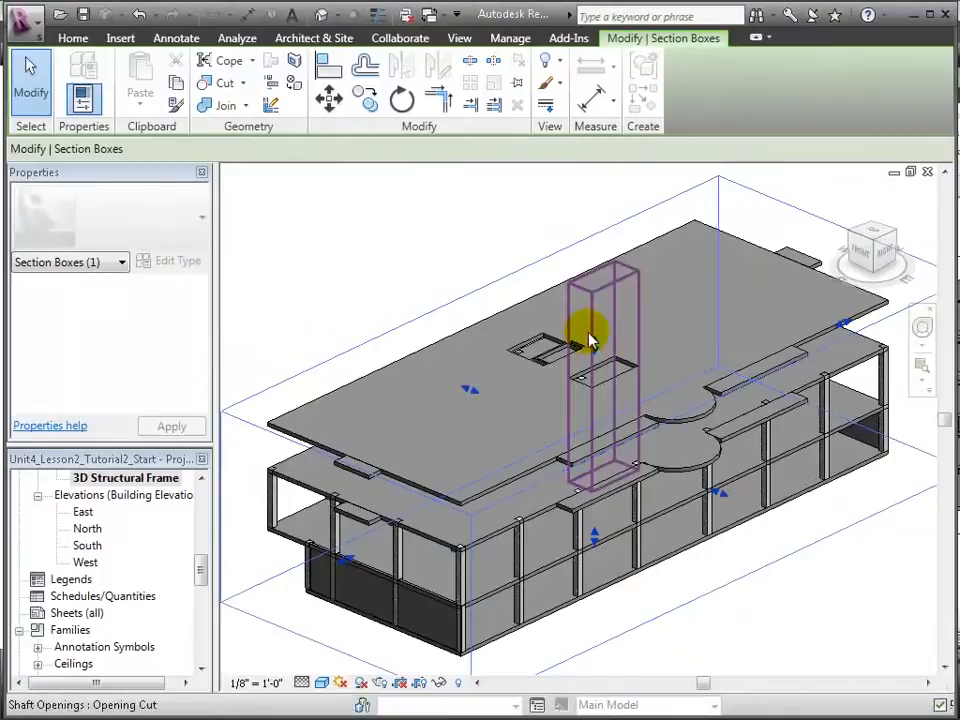
- Drag the section box top down to the lowest level and hide the floor slab
drag(590, 340, 600, 440)
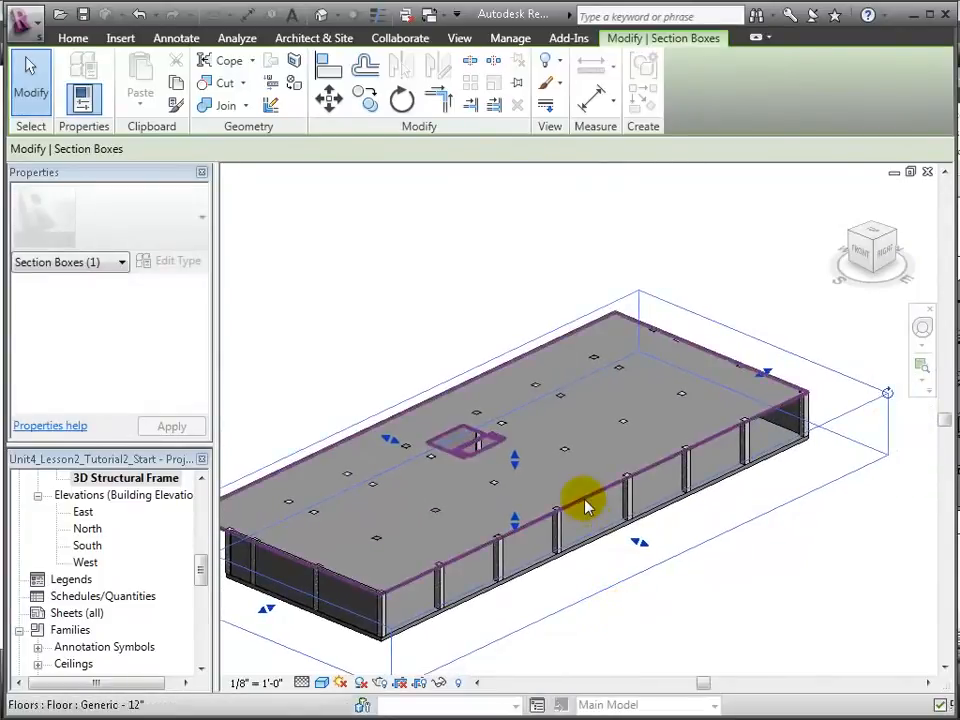
right_click(585, 498)
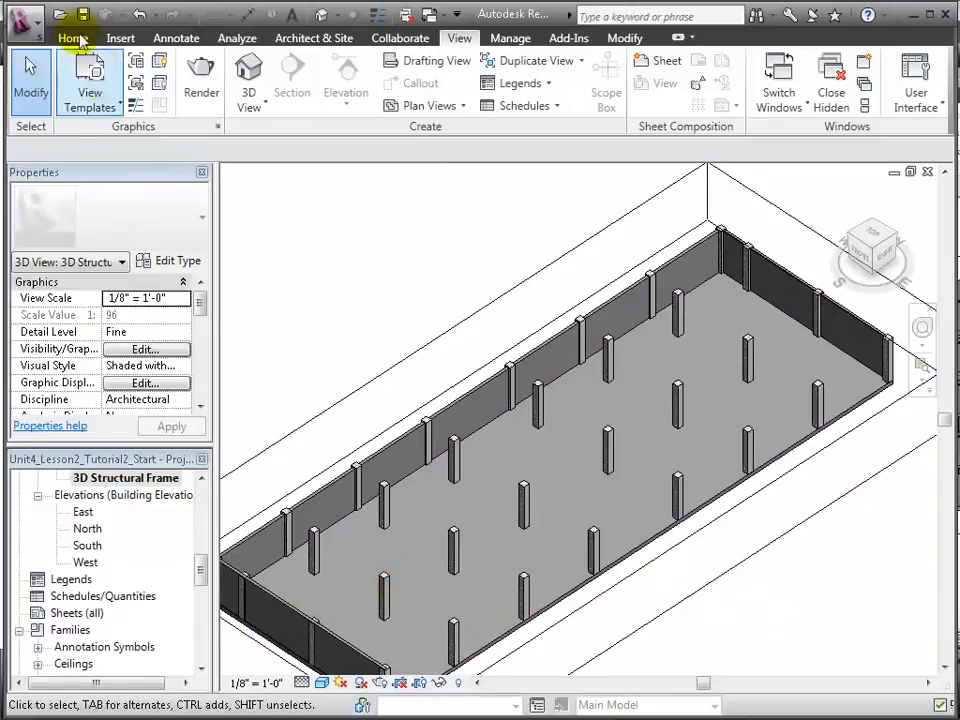
- Start the Beam tool and load a family from Structural Framing > Concrete
click(72, 38)
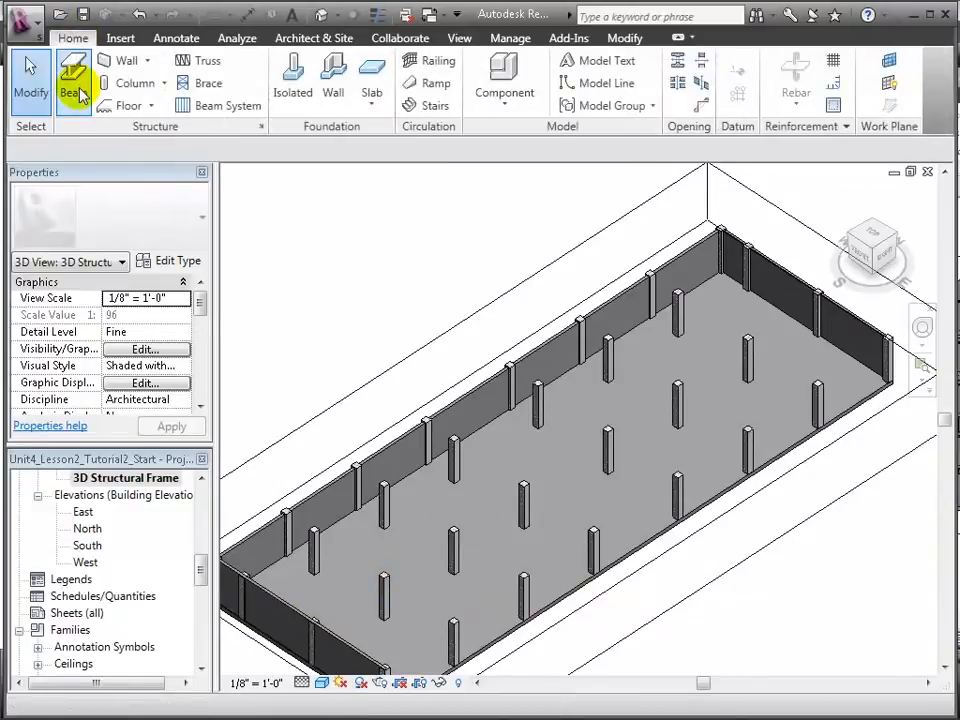
click(72, 83)
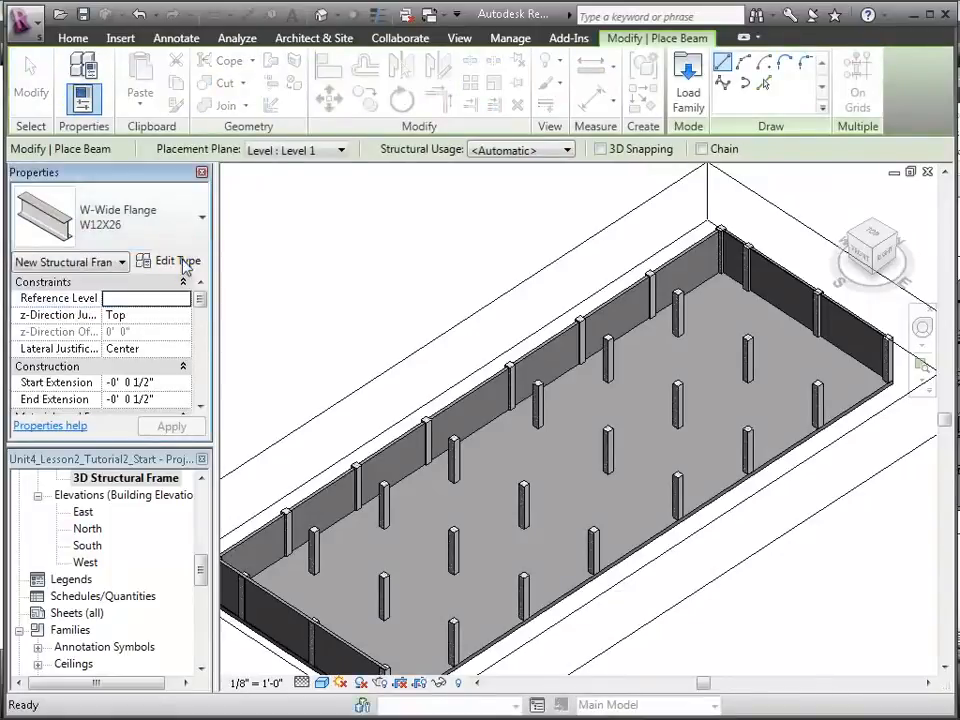
click(177, 260)
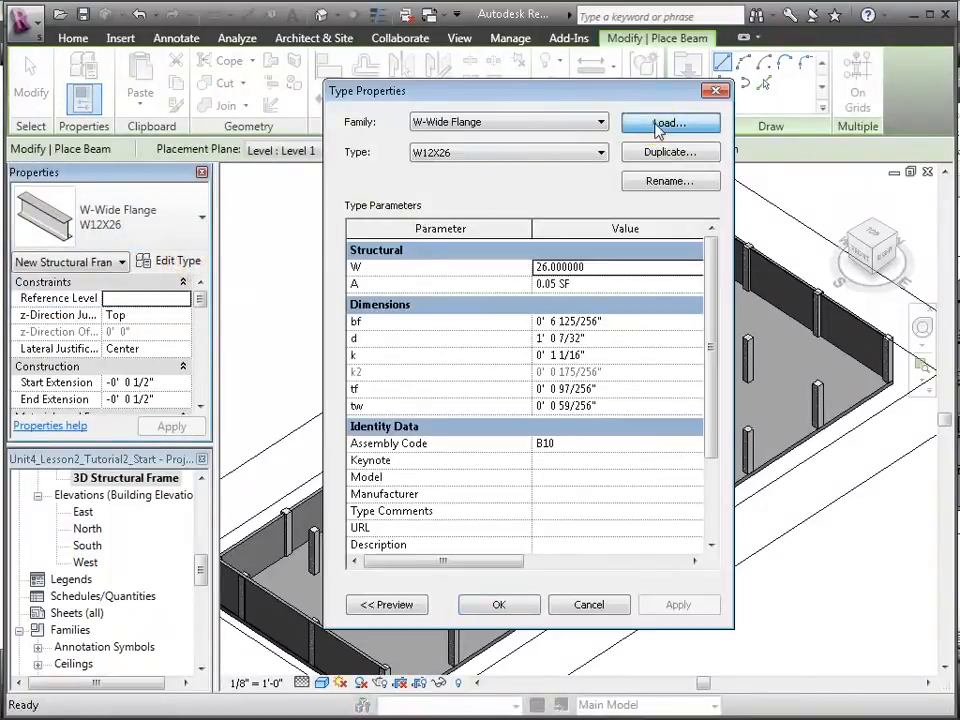
click(669, 122)
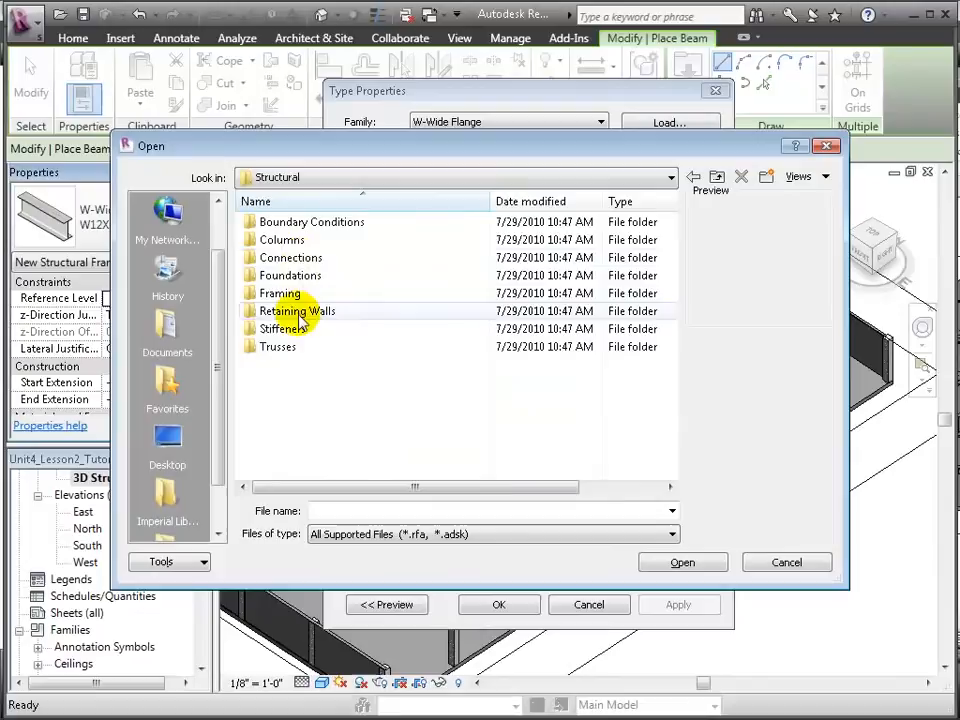
double_click(279, 293)
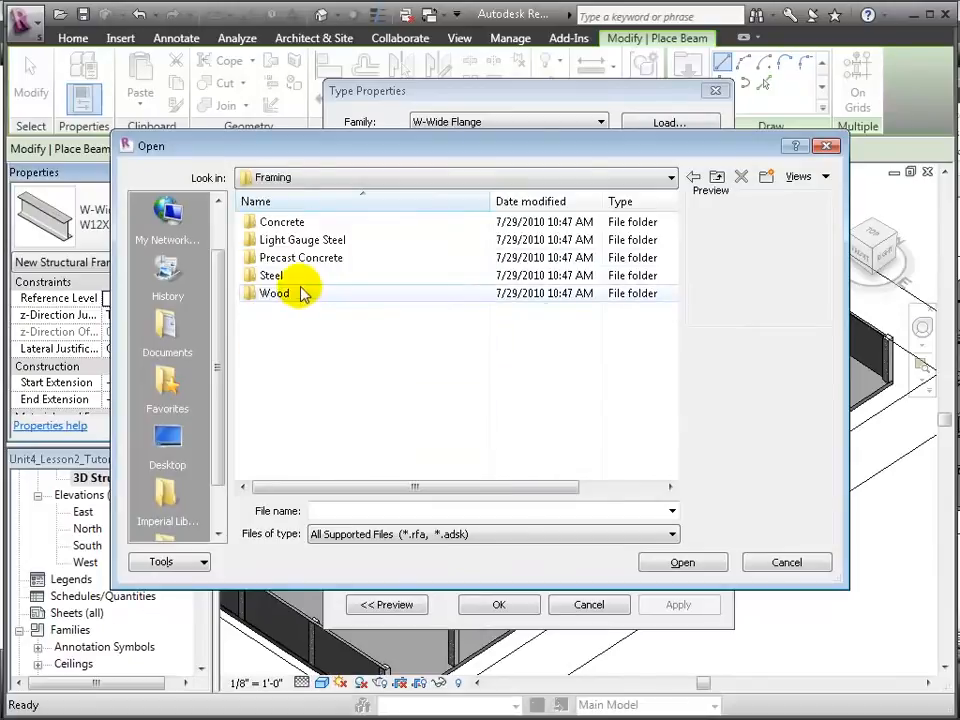
double_click(282, 221)
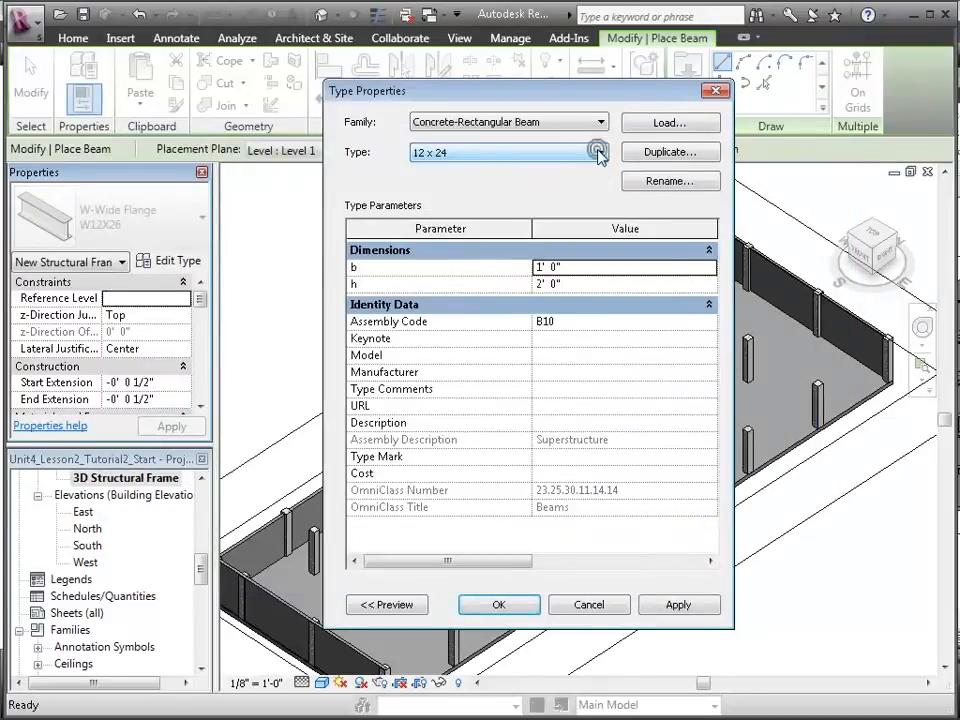
- Duplicate the beam type as 12 x 12 with b and h of 1'0"
click(670, 151)
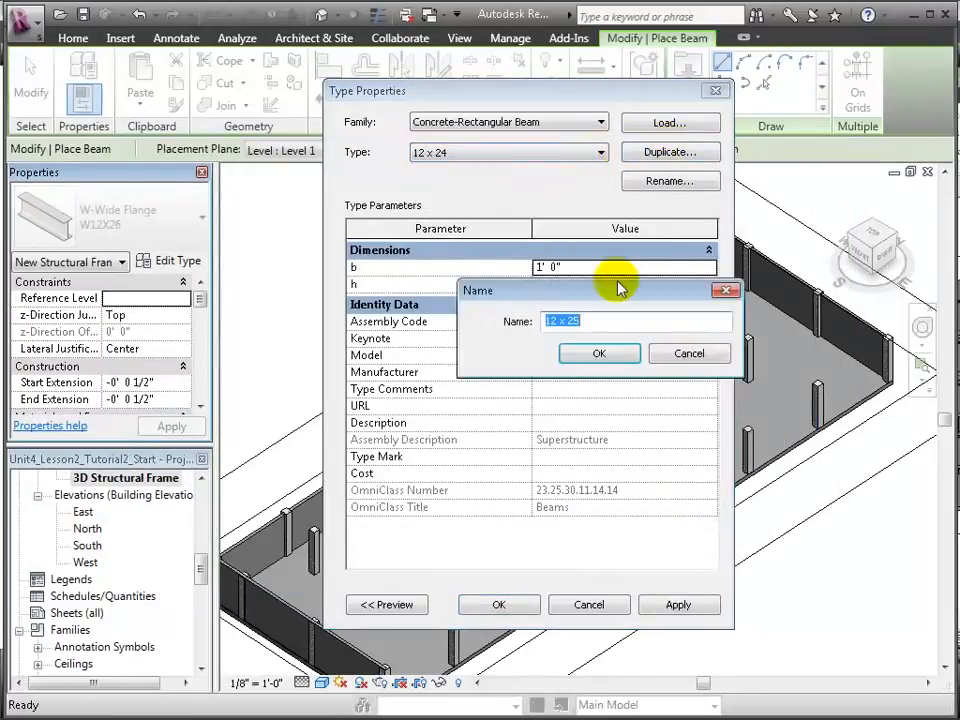
text(12)
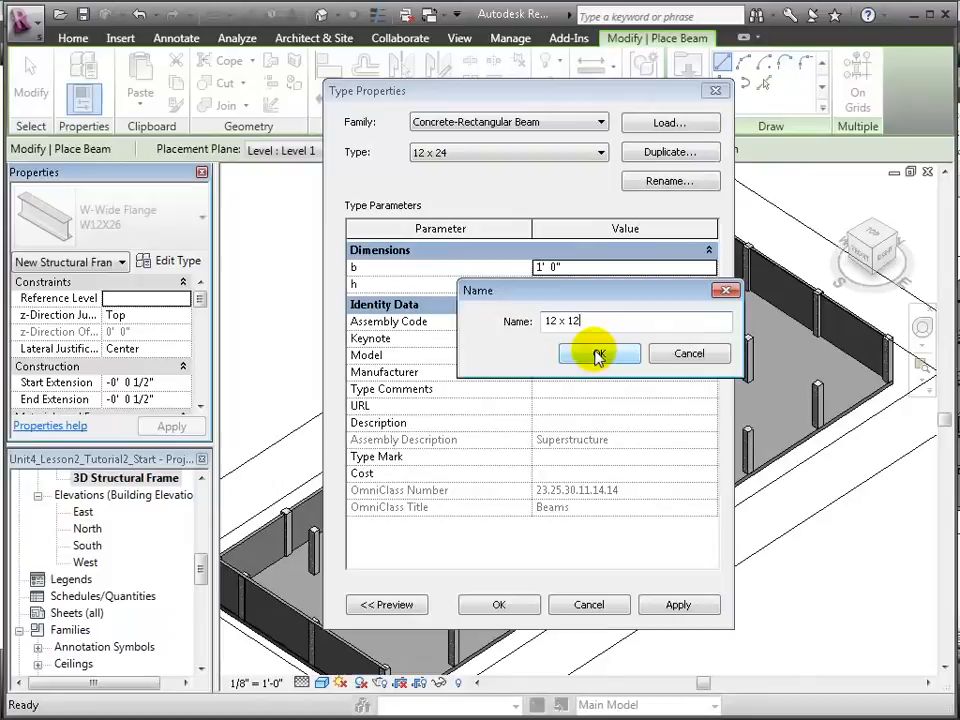
click(597, 354)
text(1' 0")
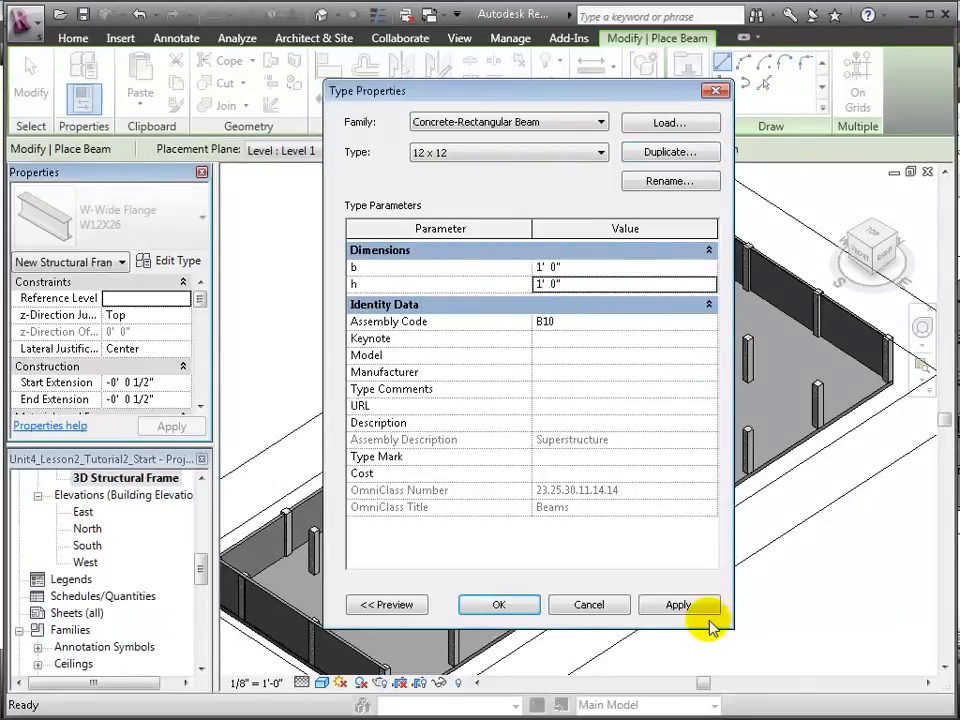
click(499, 604)
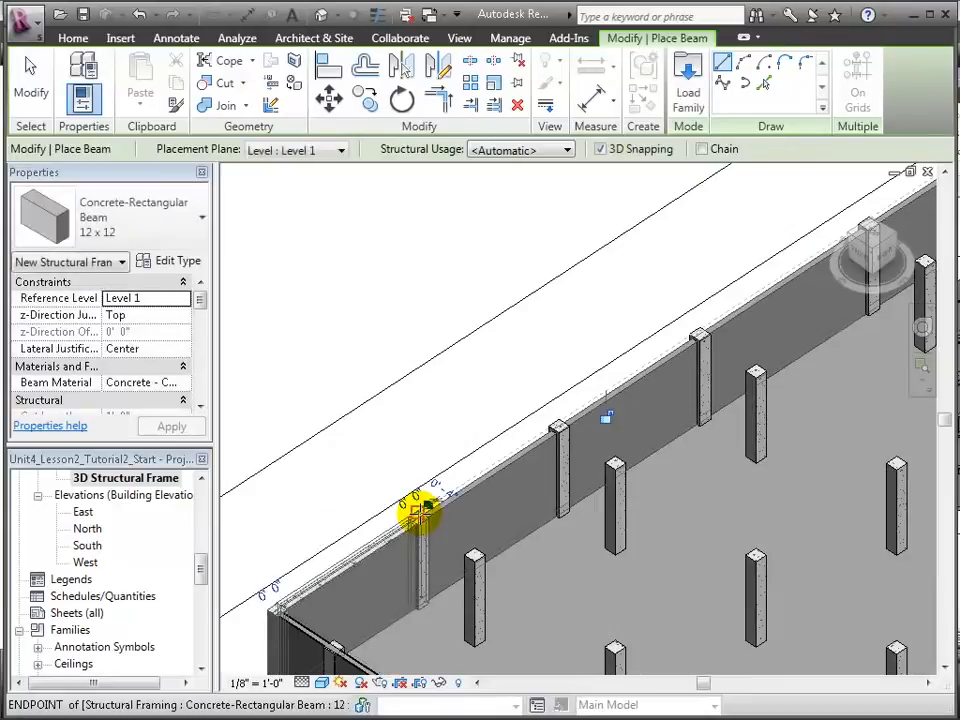
- Draw a 12 x 12 beam from the end column's top to the next column's top
drag(420, 515, 345, 517)
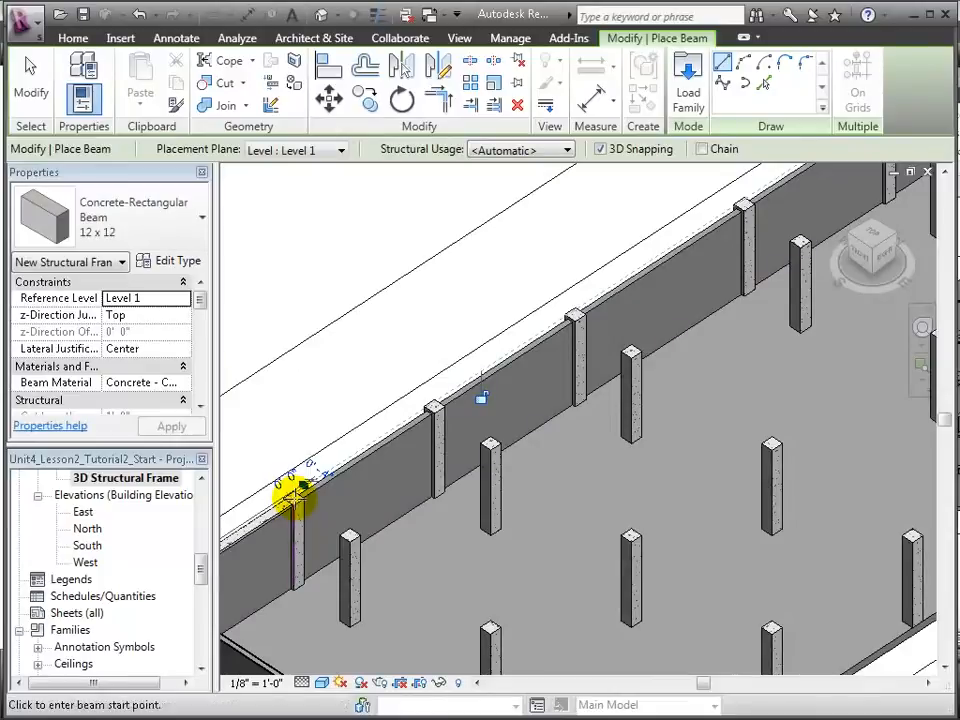
click(298, 497)
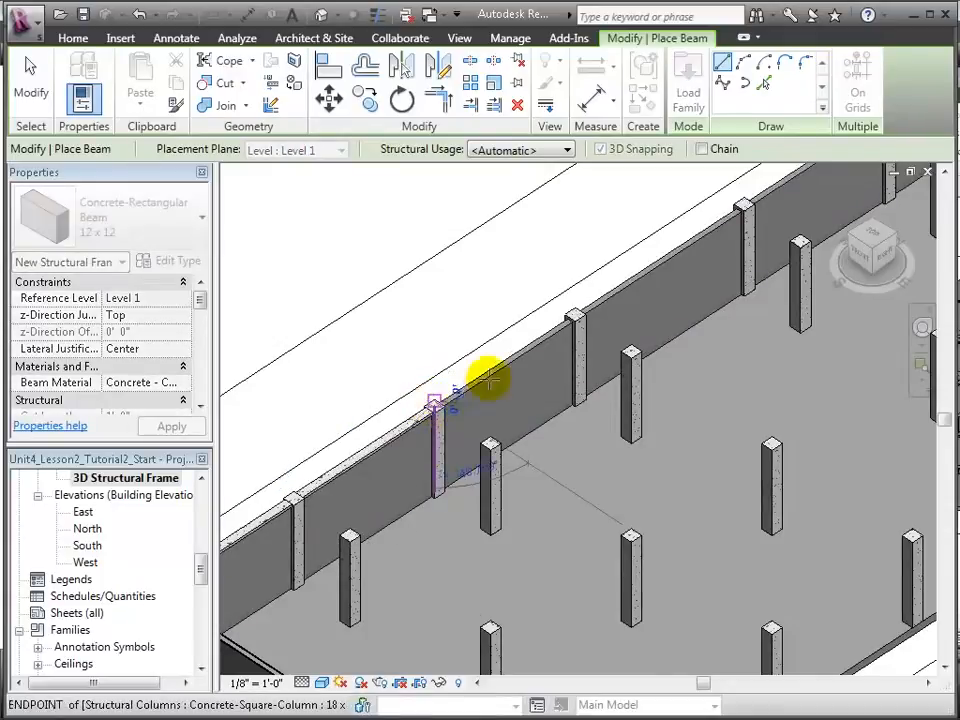
click(435, 400)
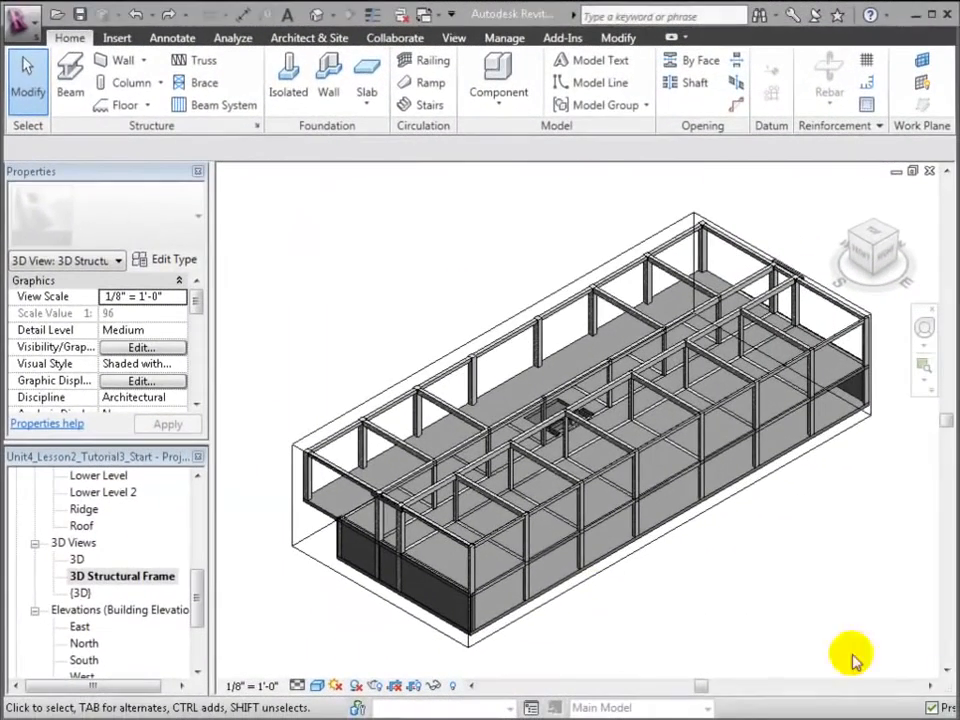
mouse_move(332, 437)
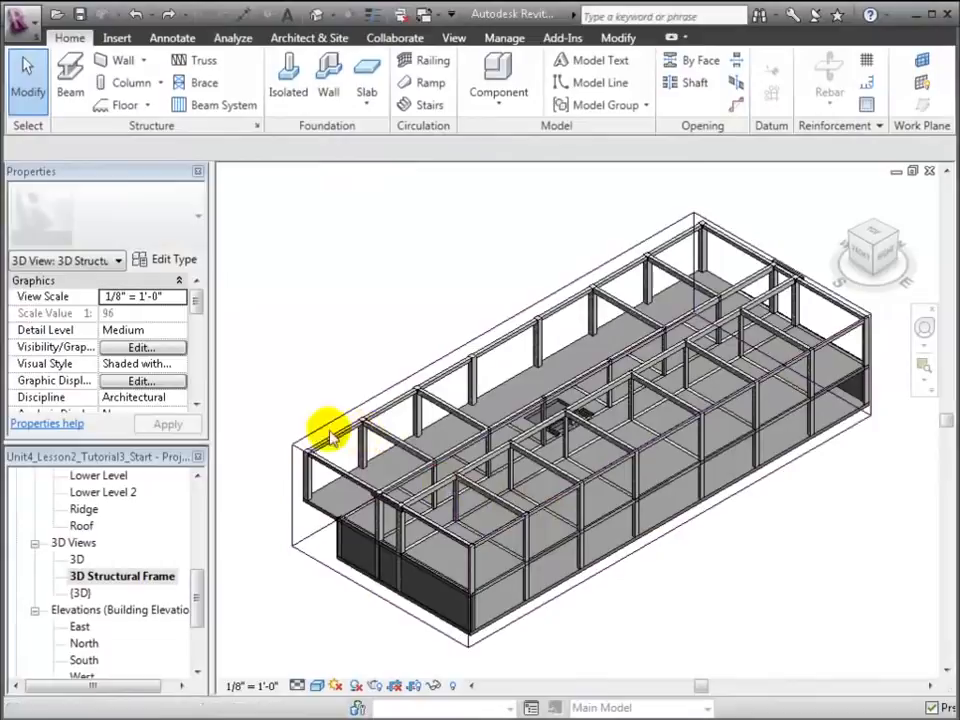
- Select the section box, reveal hidden elements, and unhide the Level 2 floor
click(330, 435)
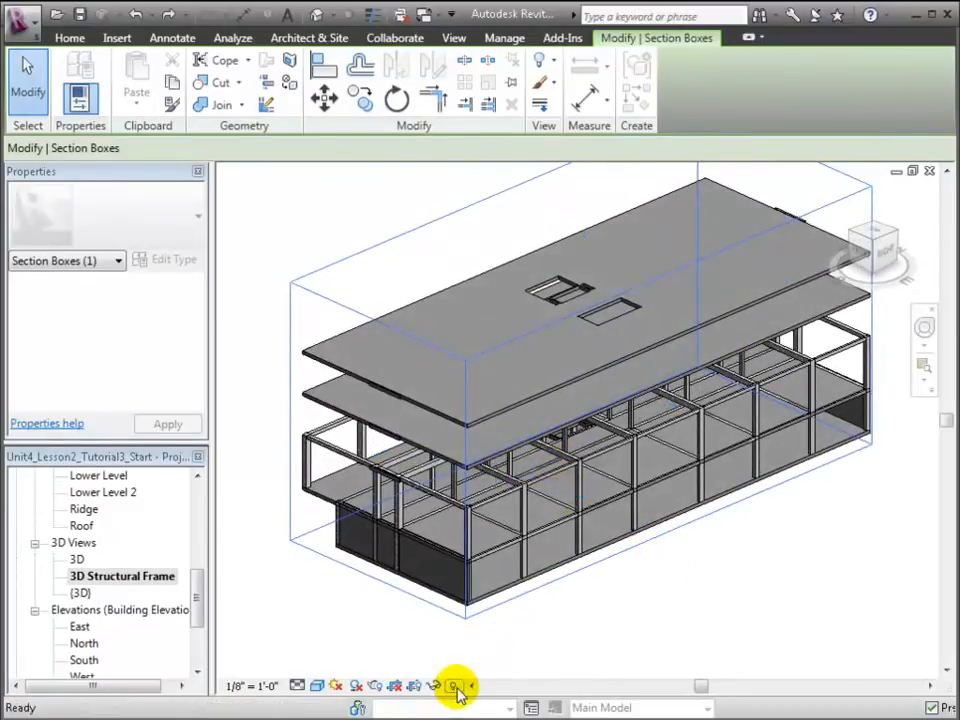
click(455, 686)
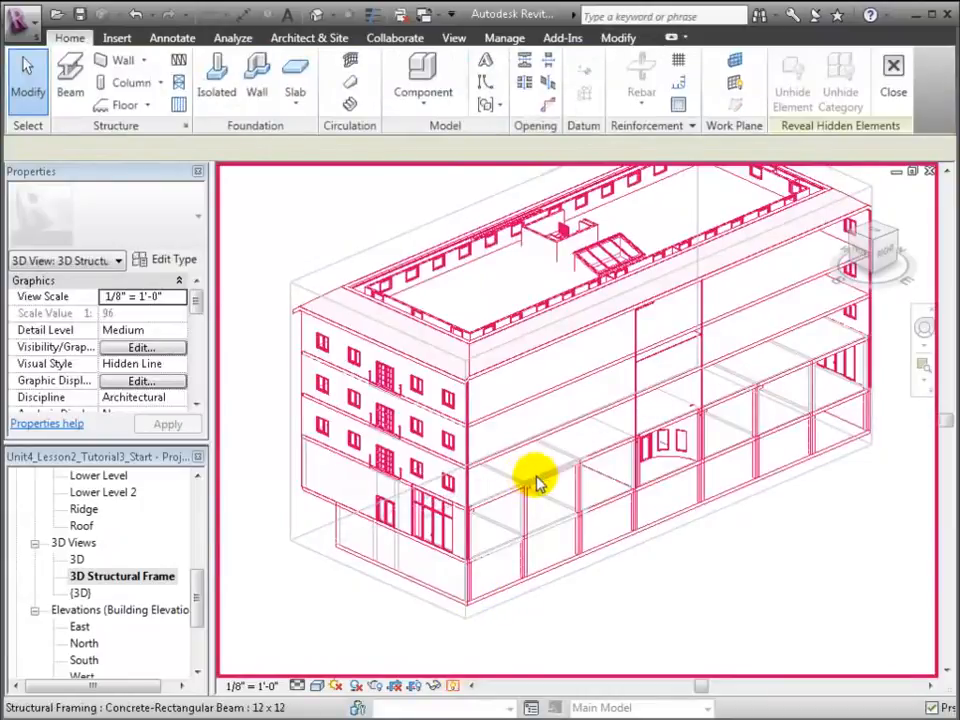
right_click(535, 478)
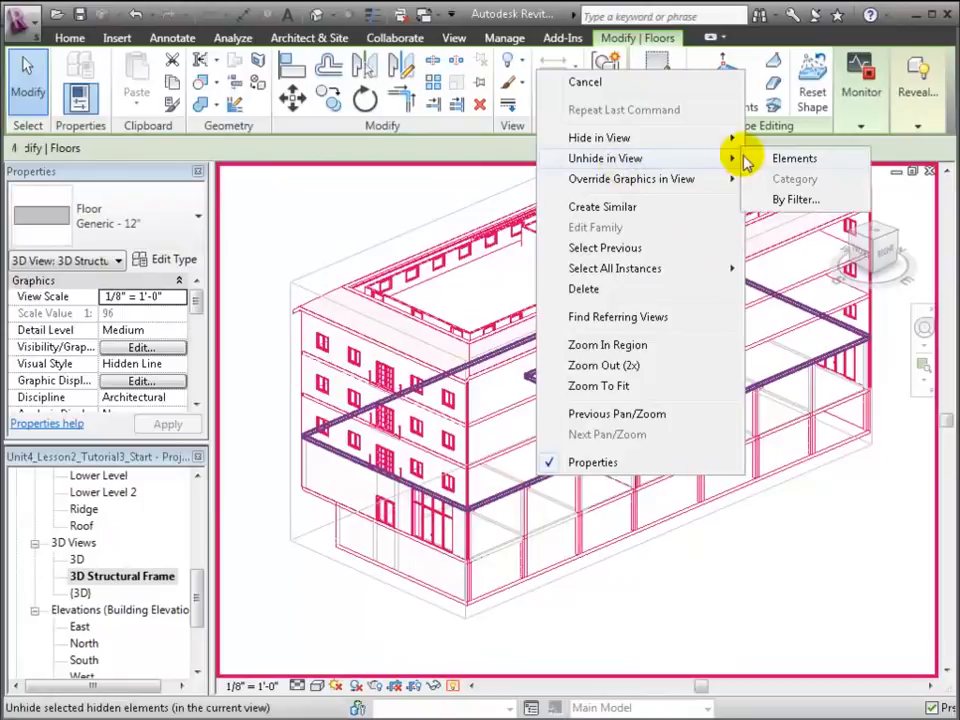
click(794, 158)
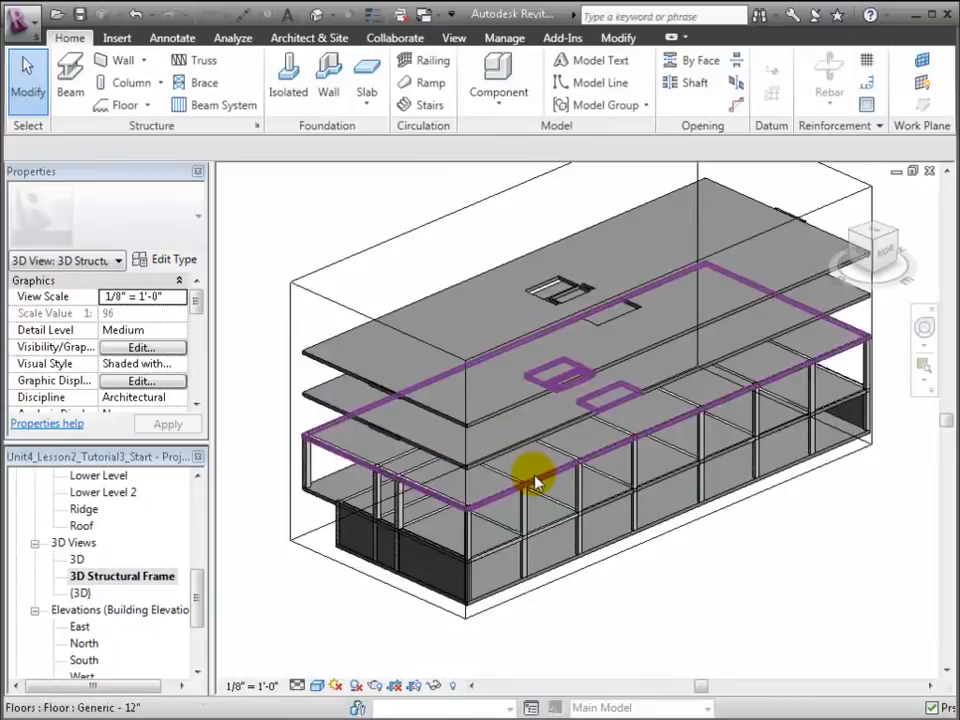
- Duplicate the floor type as 'Concrete Slab - 8"'
click(535, 475)
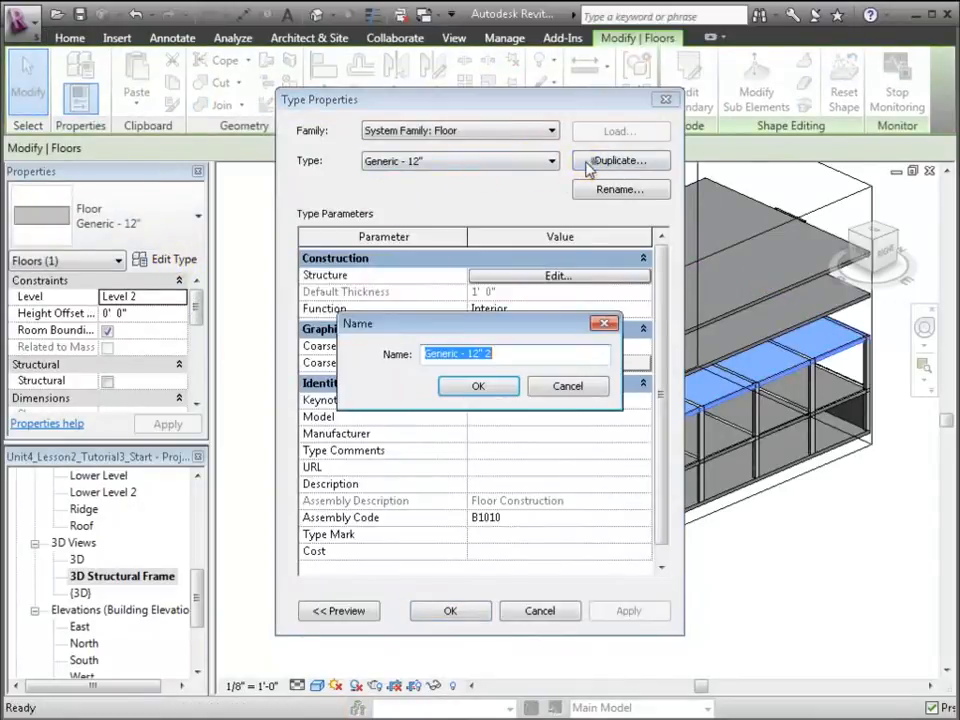
text(Conc)
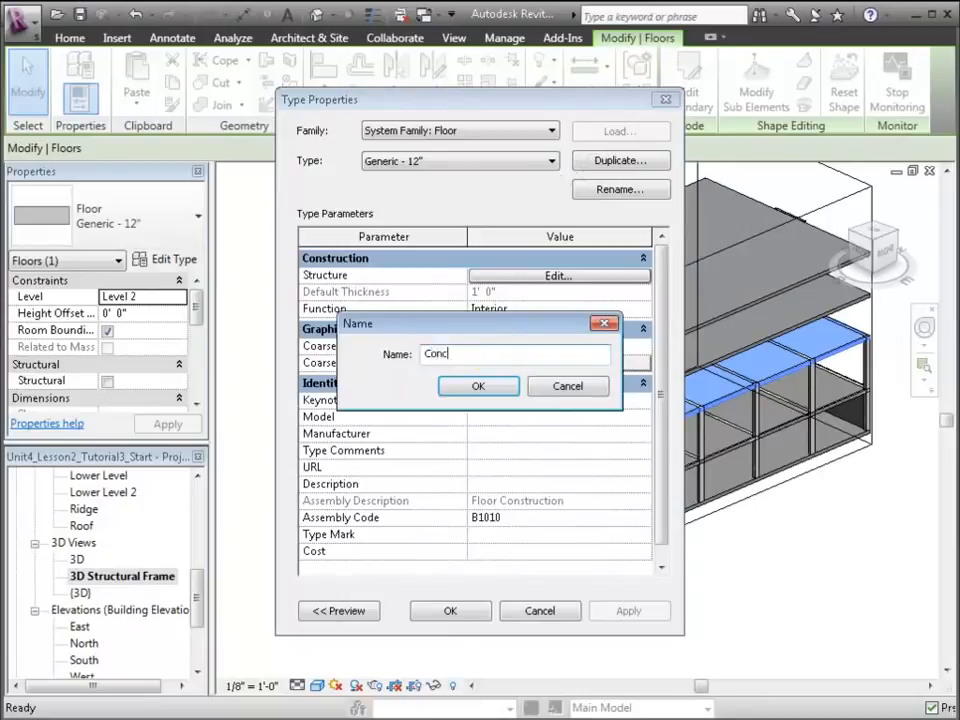
text(oncrete Slab -)
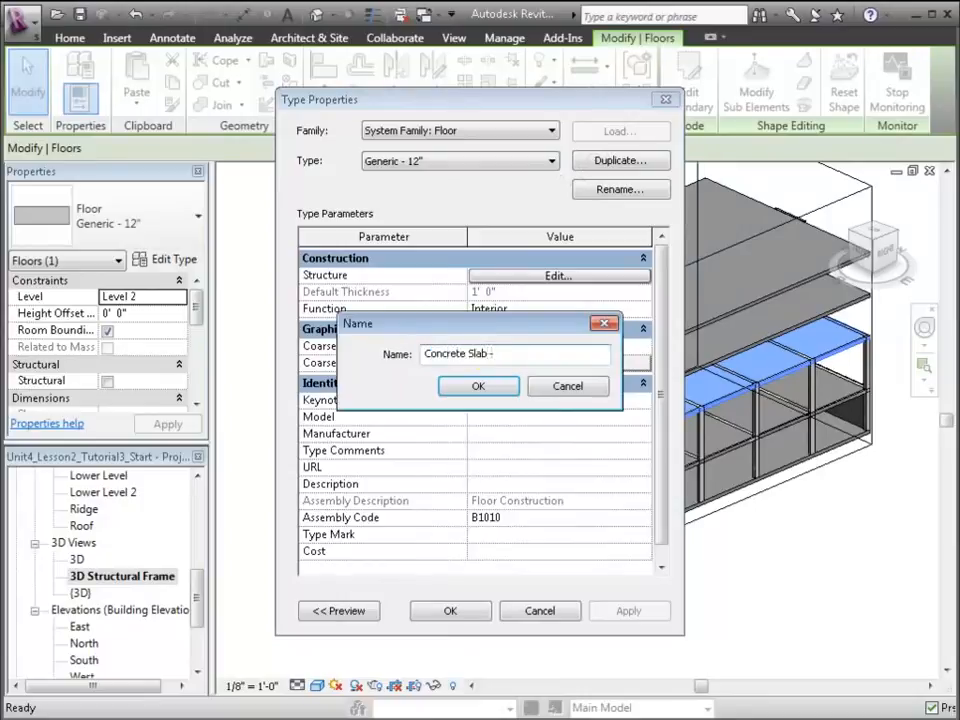
text(8")
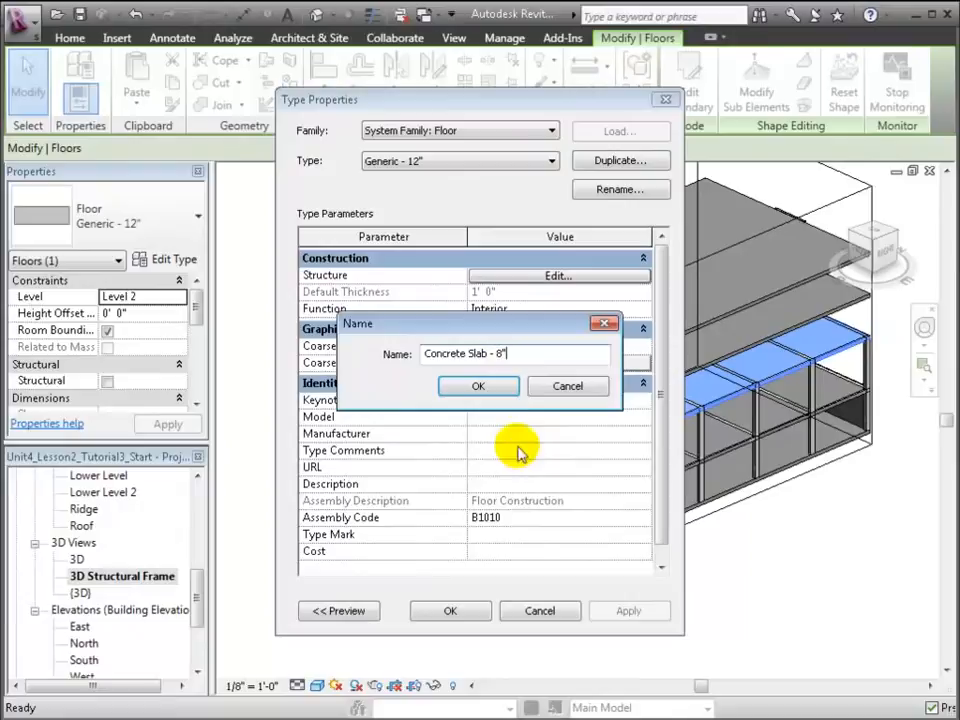
click(478, 386)
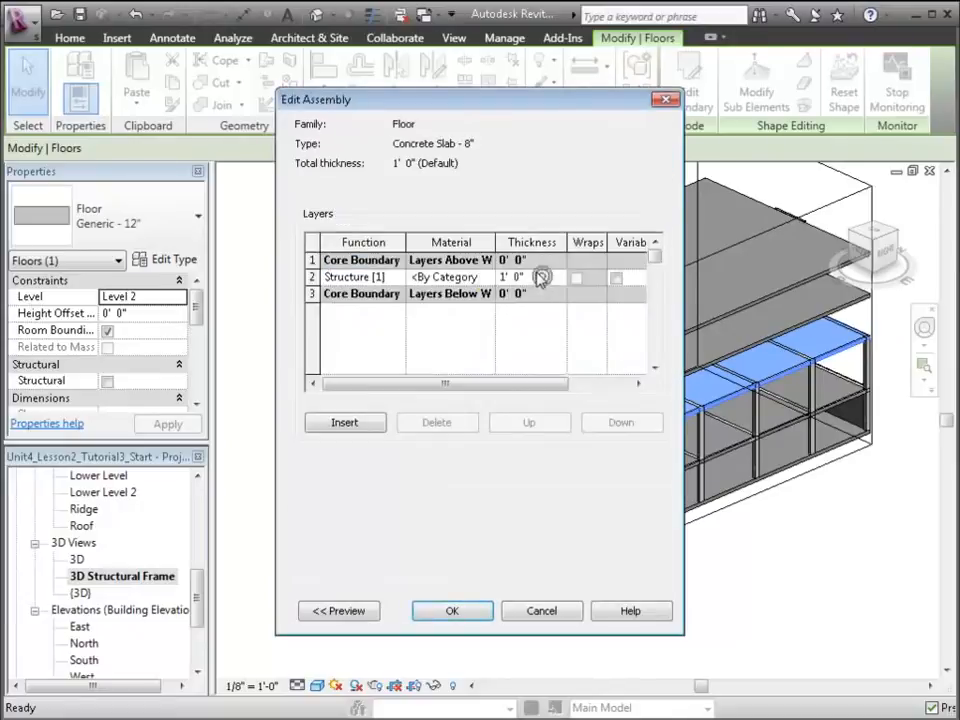
- Give the structural layer Concrete - Cast-in-Place at 8" and accept the warning
click(543, 277)
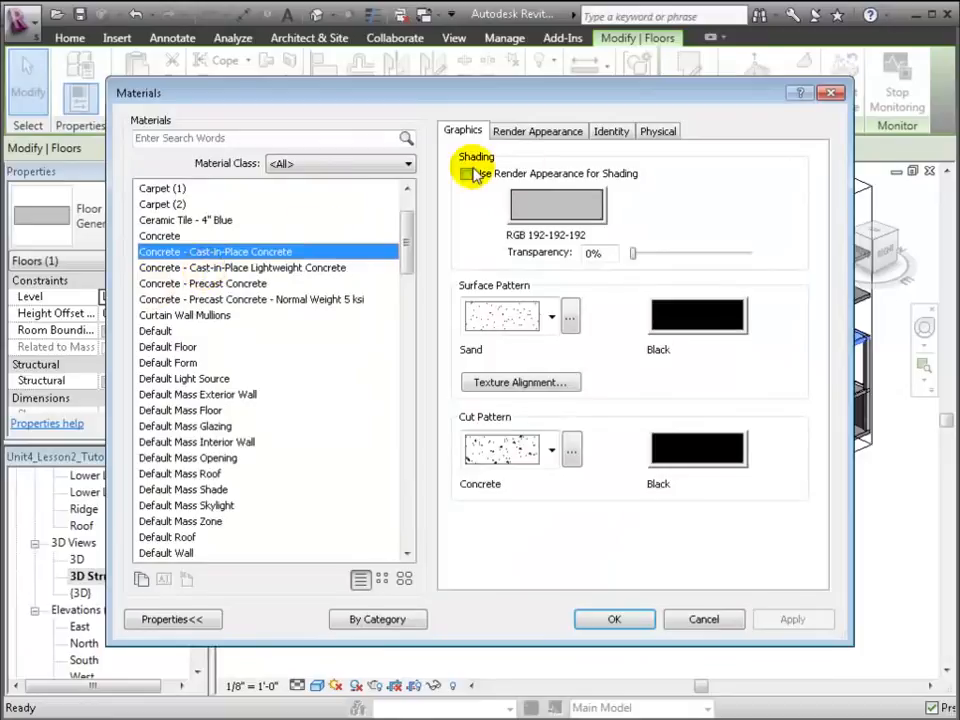
click(465, 173)
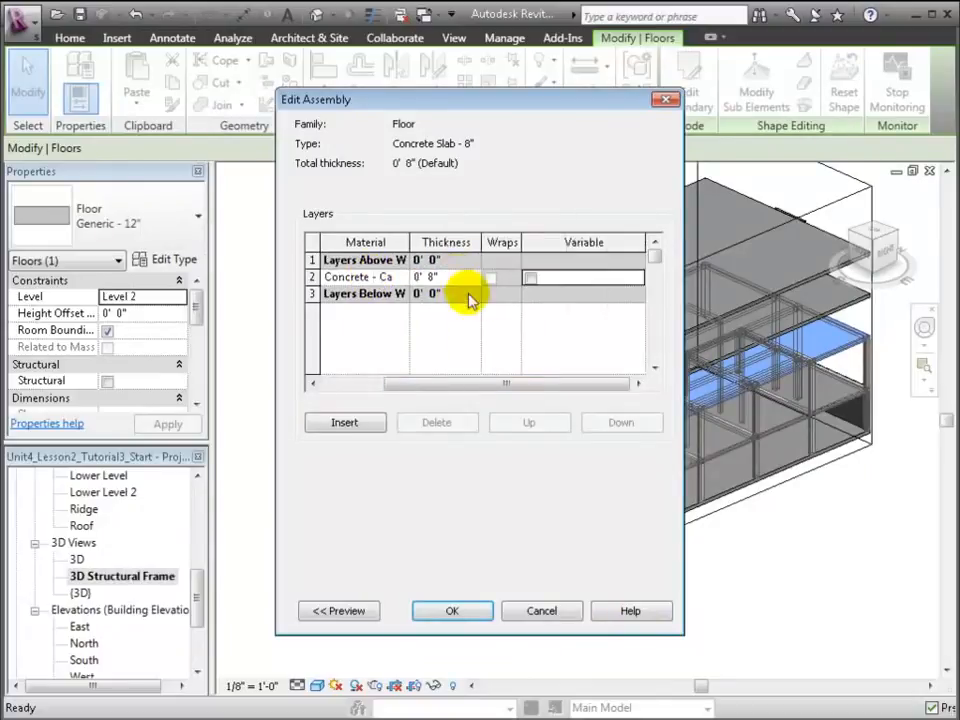
click(451, 611)
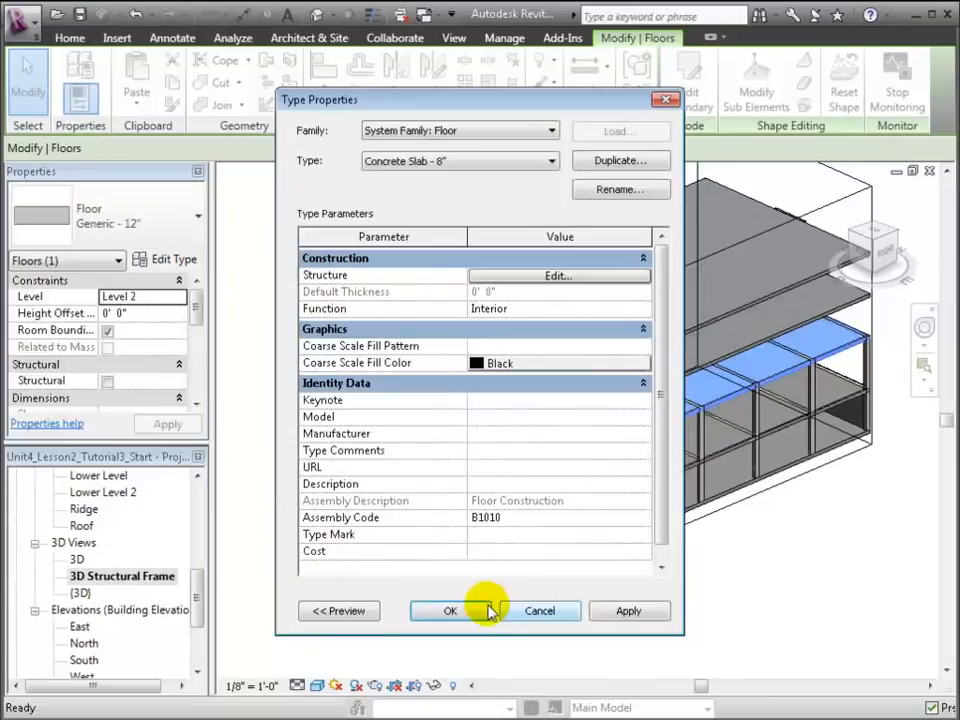
click(450, 611)
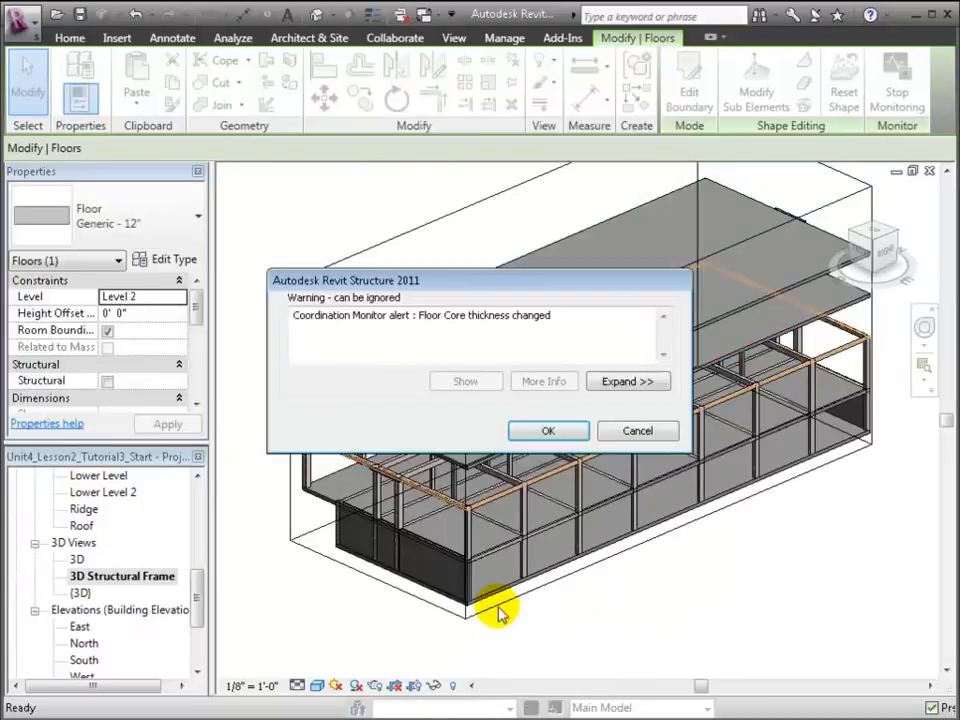
mouse_move(548, 431)
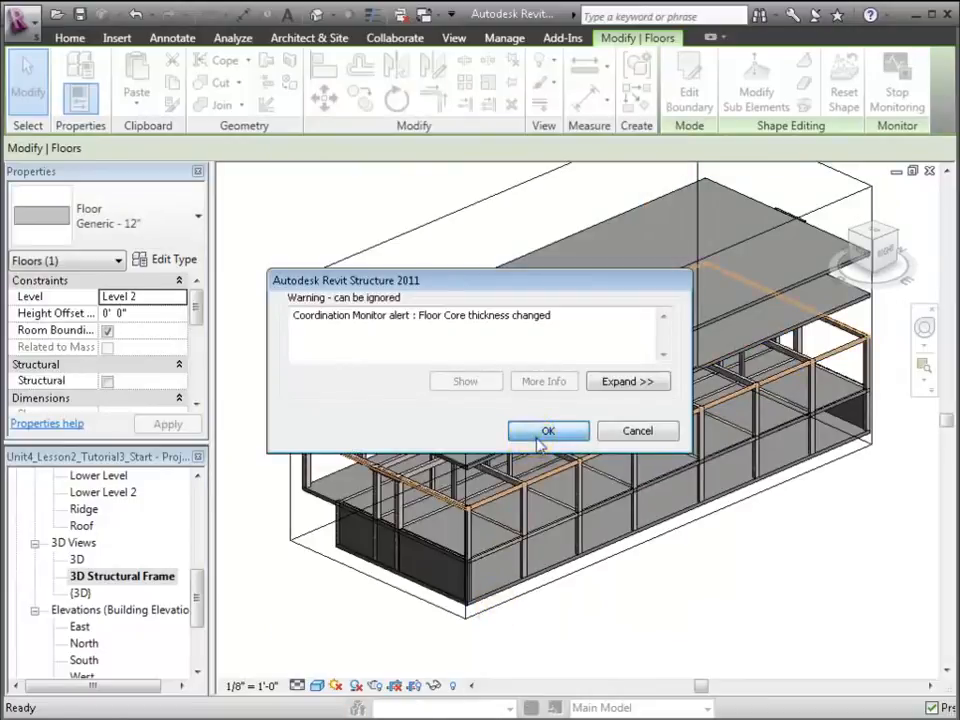
click(548, 430)
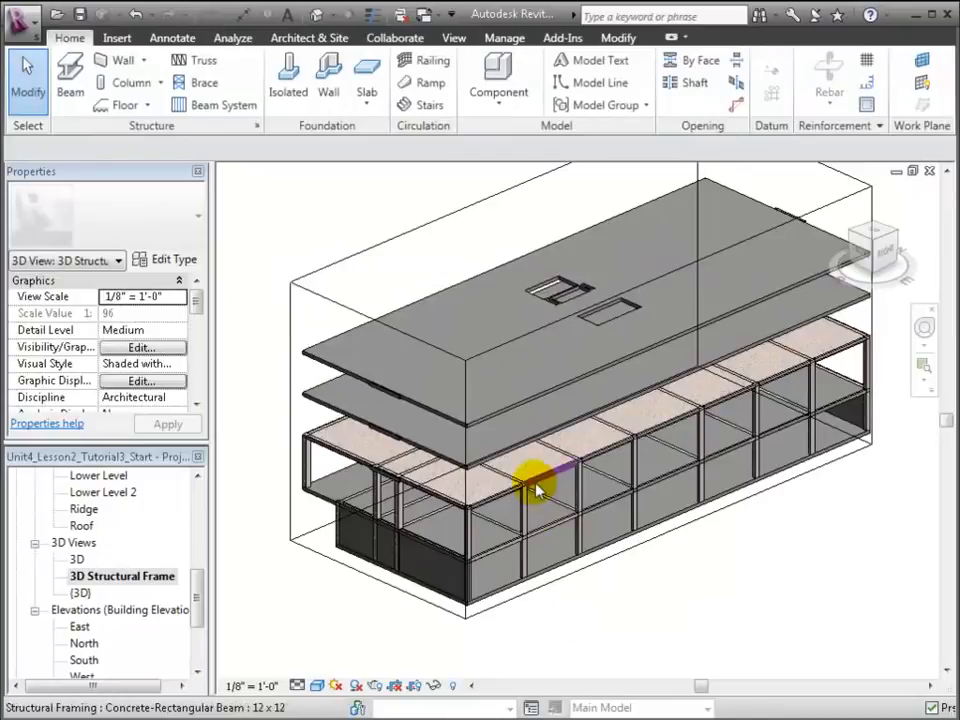